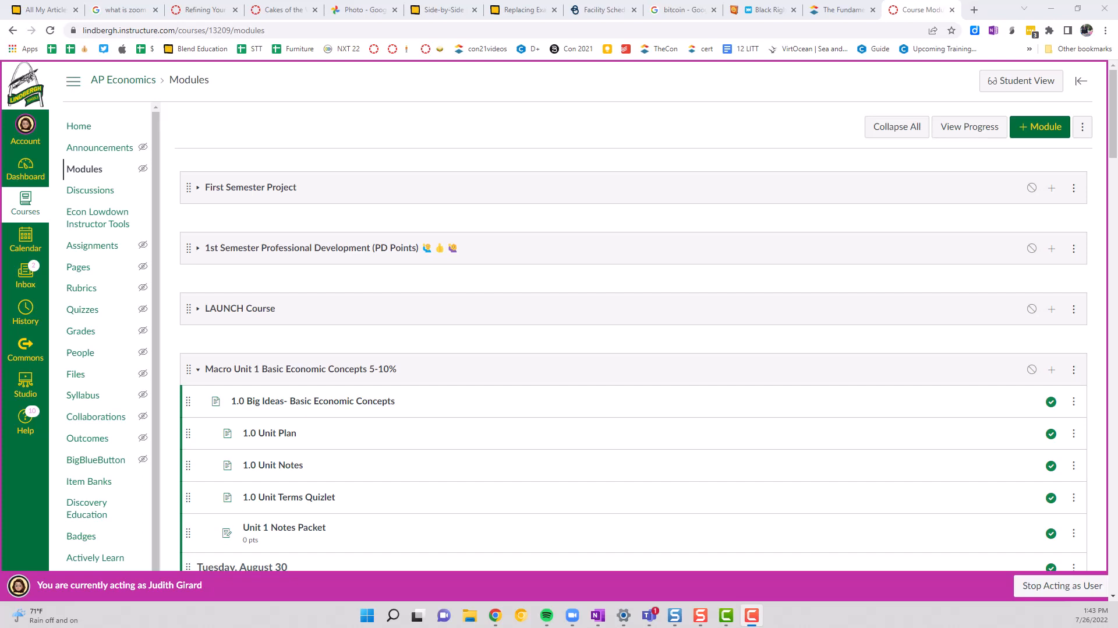
mouse_move(334, 235)
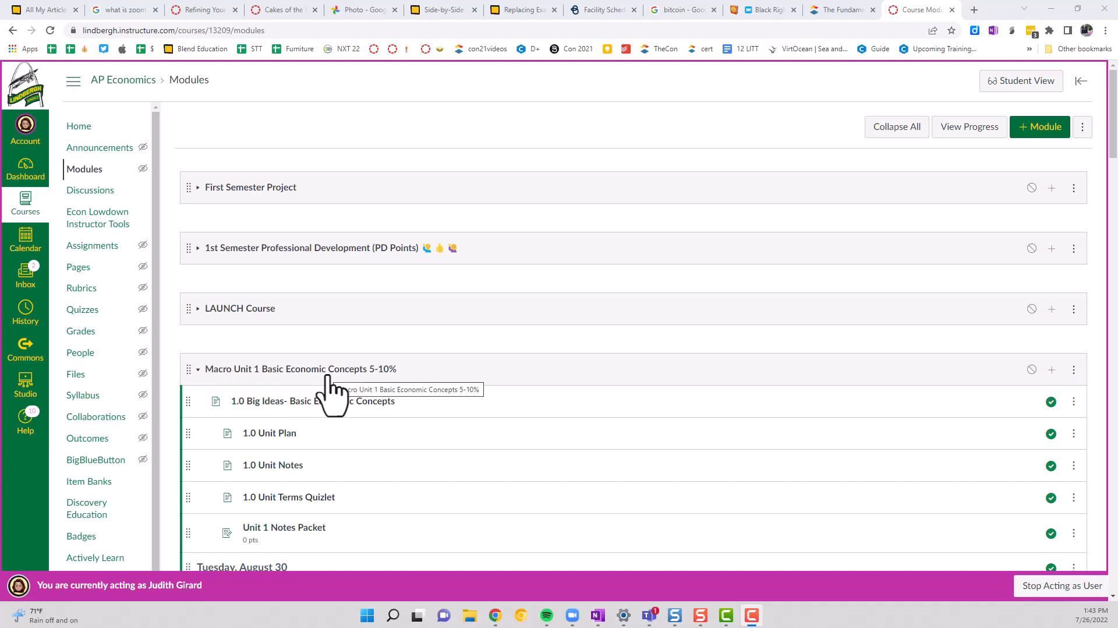
scroll("down", 3)
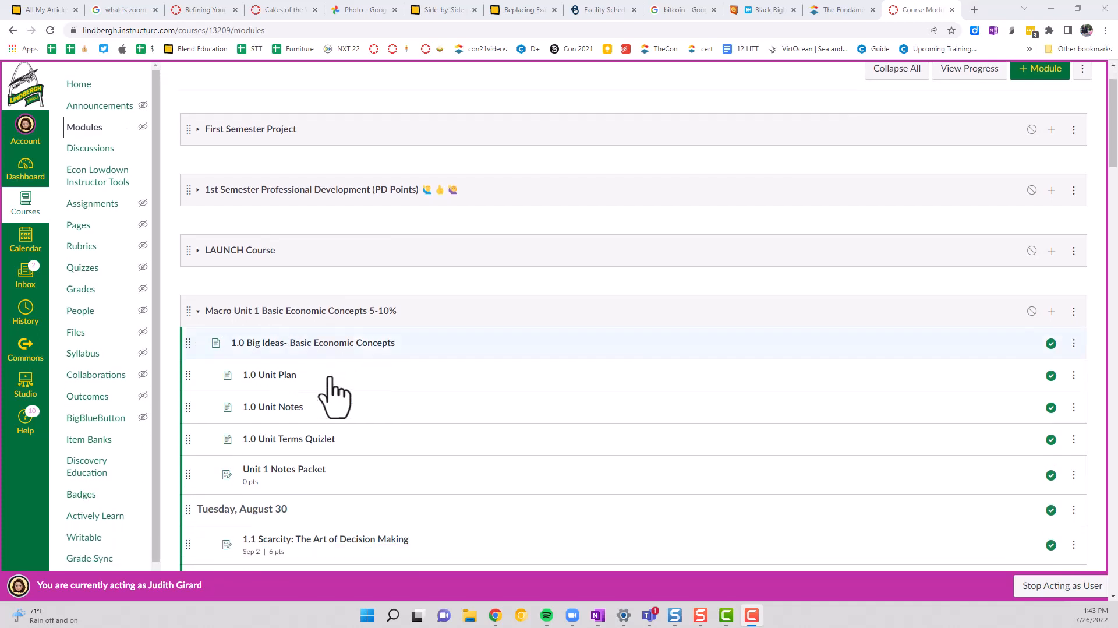
scroll("down", 3)
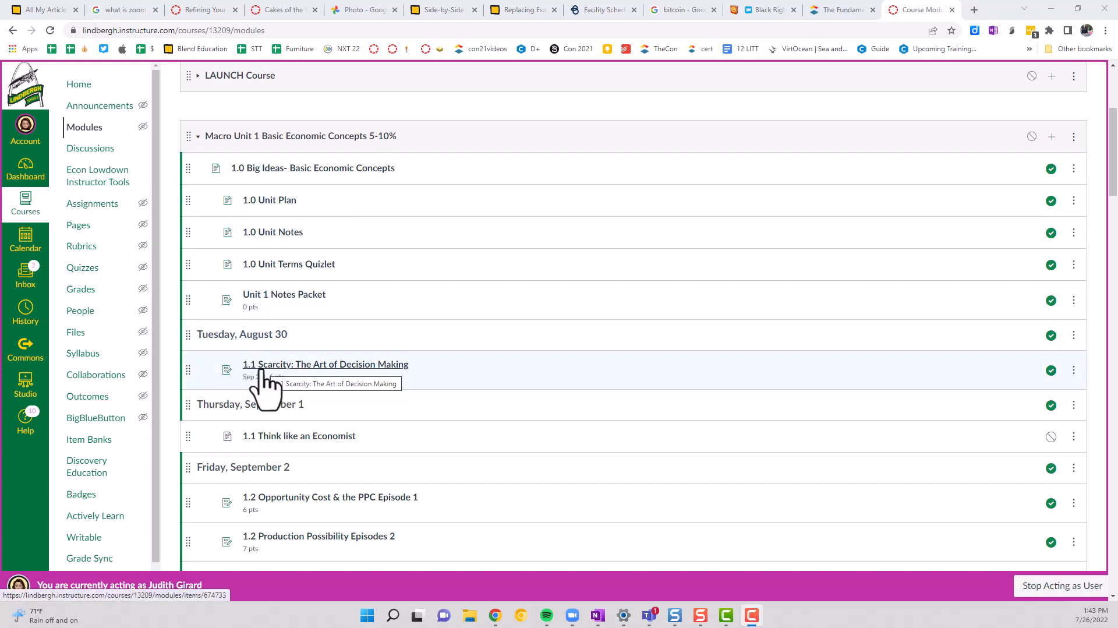
scroll("down", 3)
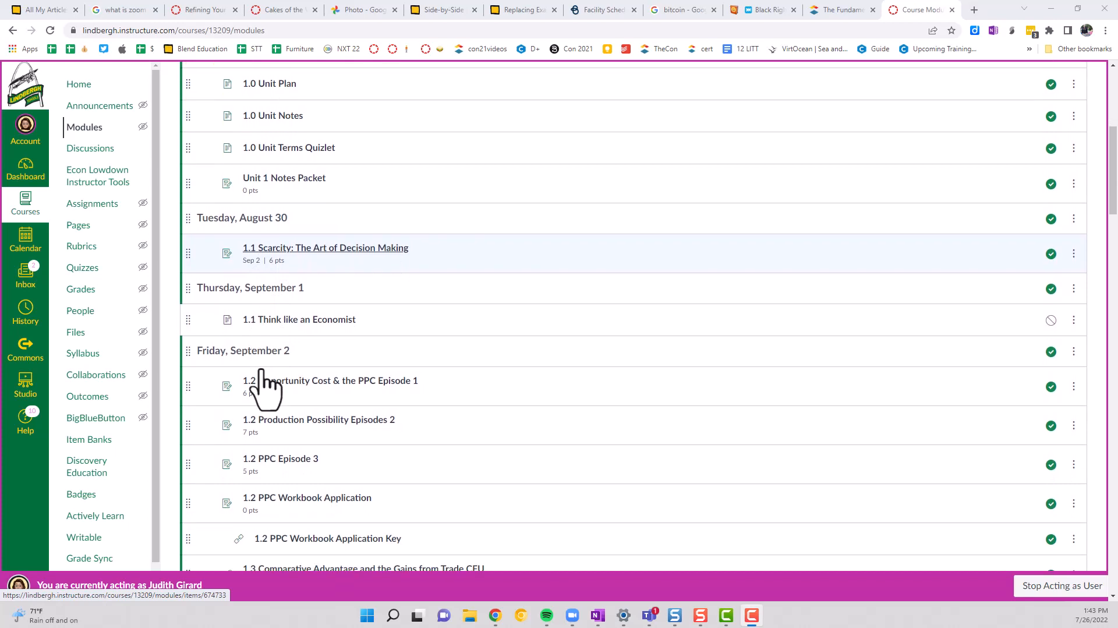
mouse_move(283, 227)
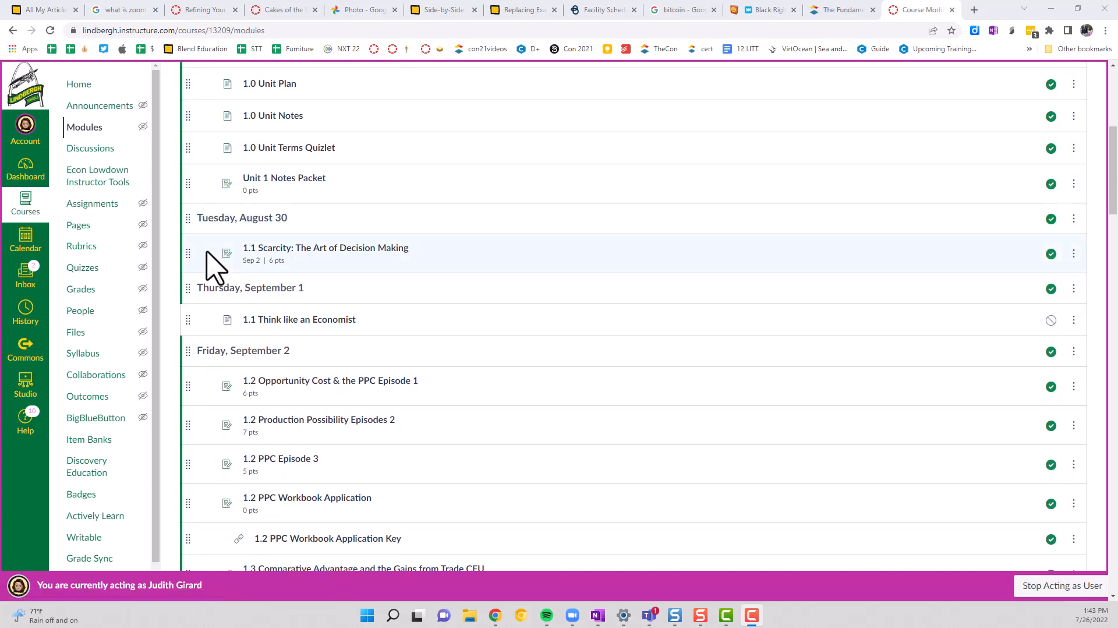
mouse_move(227, 254)
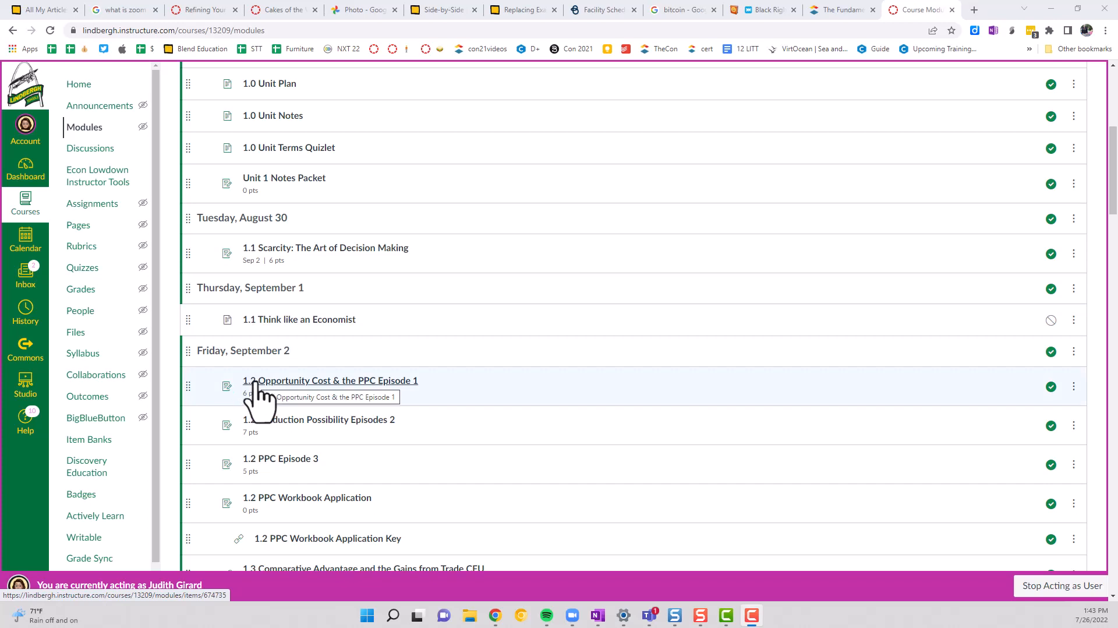
mouse_move(308, 346)
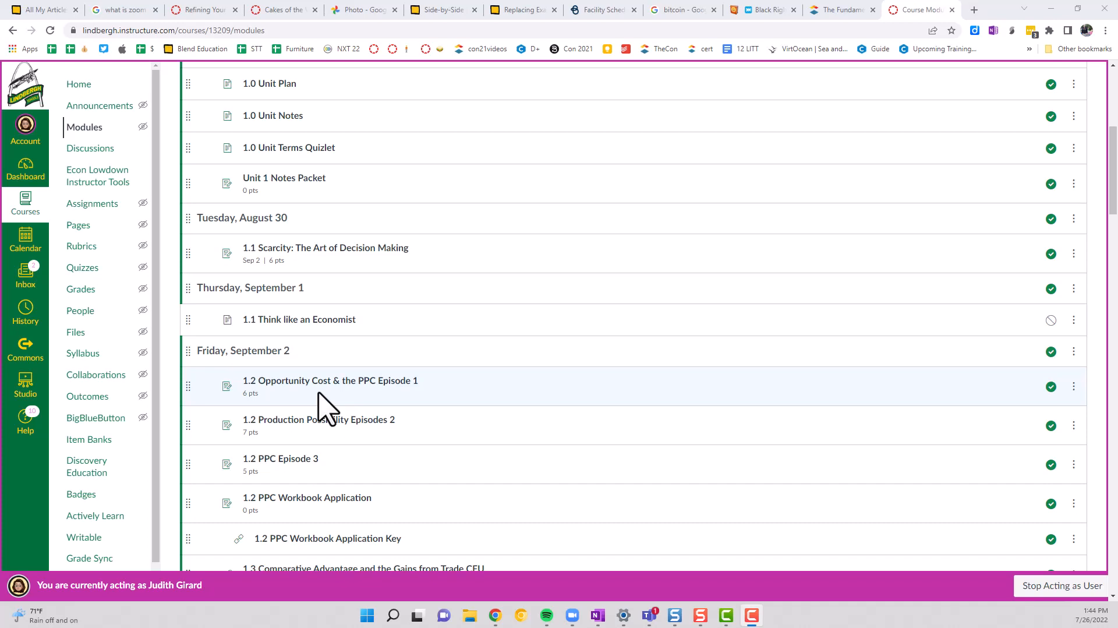
scroll("down", 3)
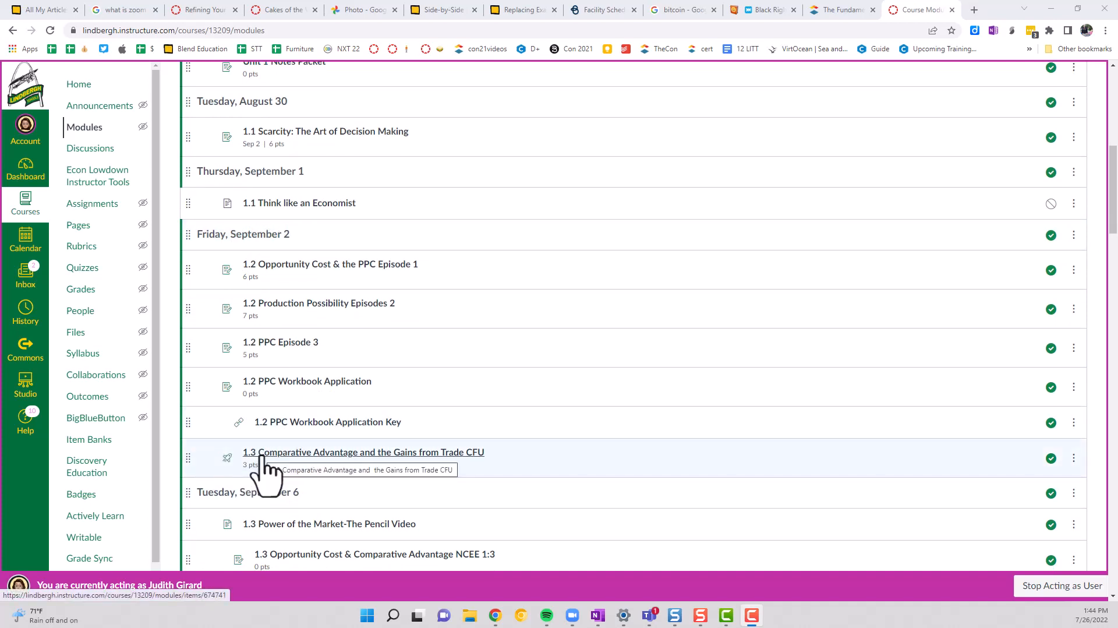
mouse_move(228, 267)
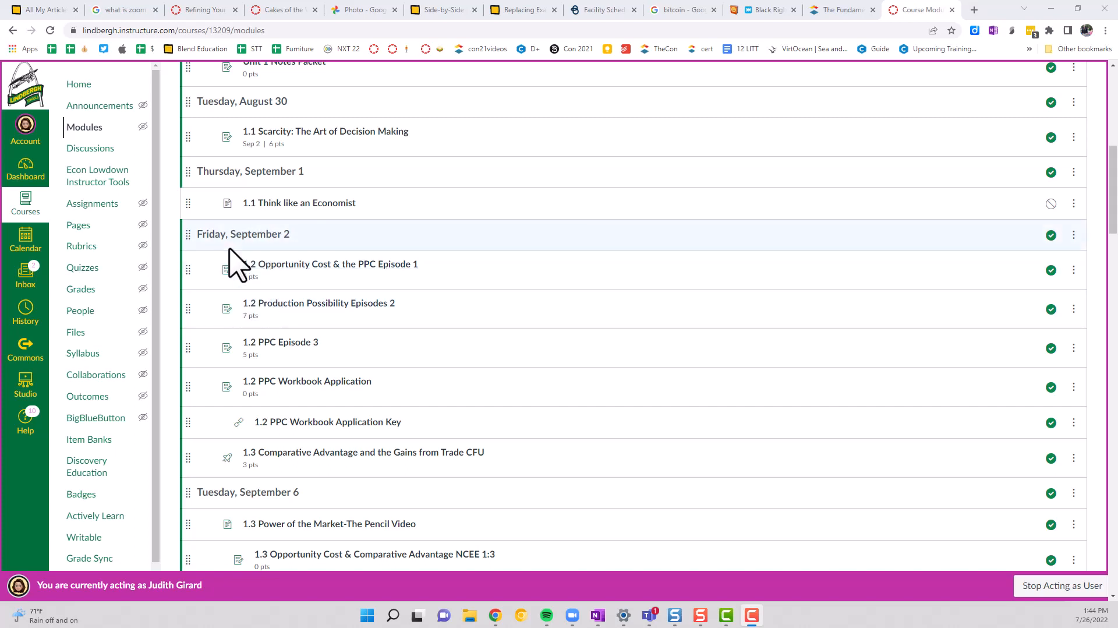
scroll("down", 3)
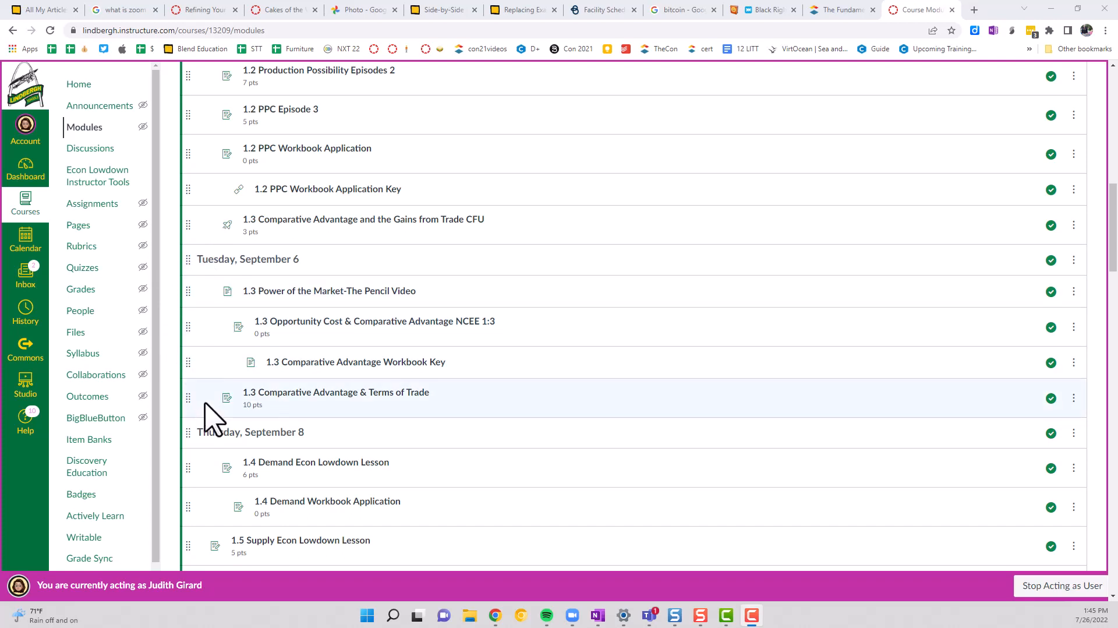
mouse_move(226, 397)
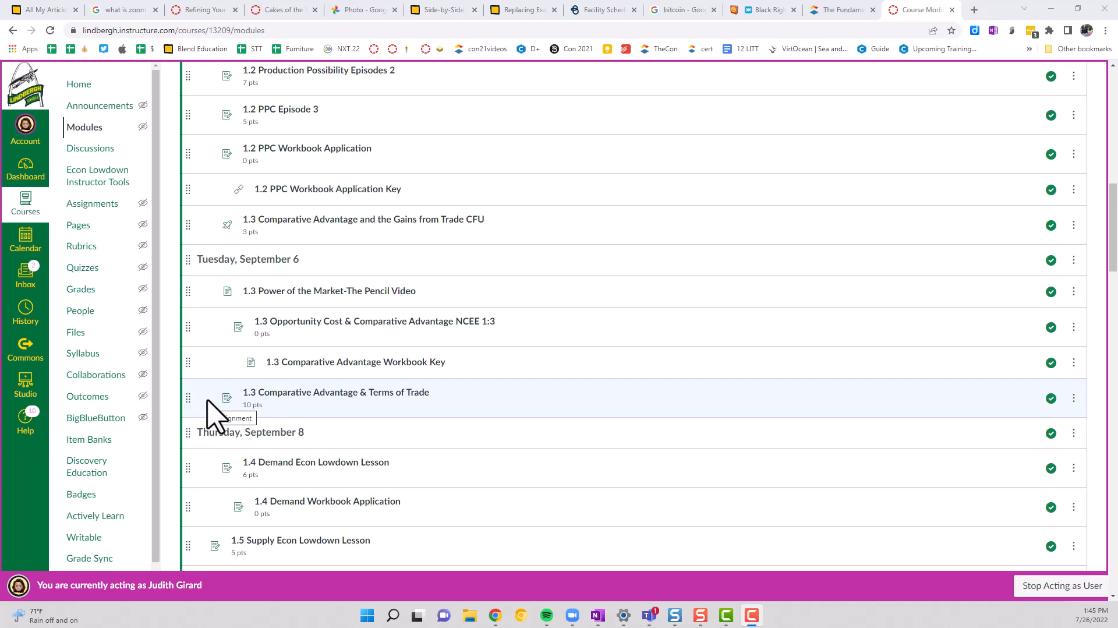